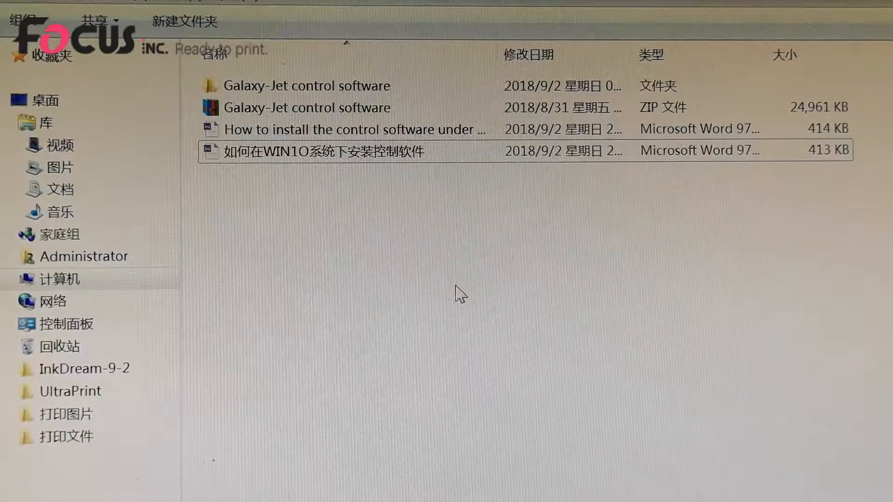
{"action": "mouse_move", "coordinate": [872, 345]}
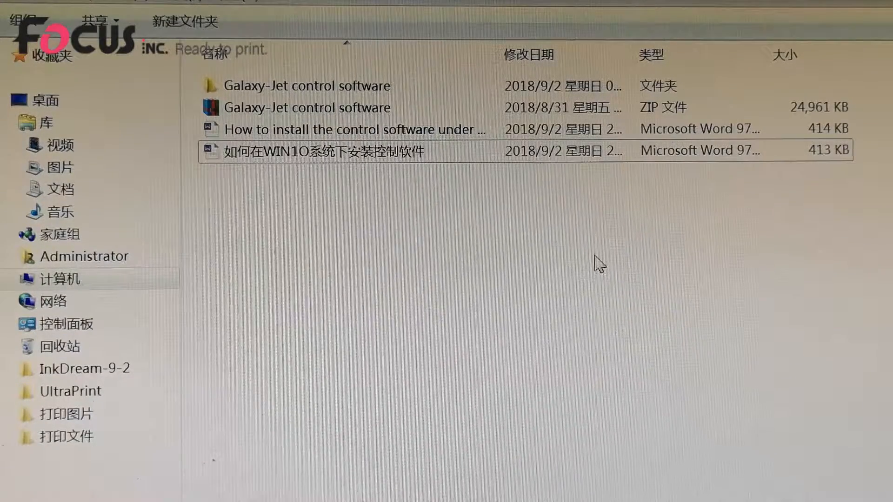
{"action": "mouse_move", "coordinate": [371, 191]}
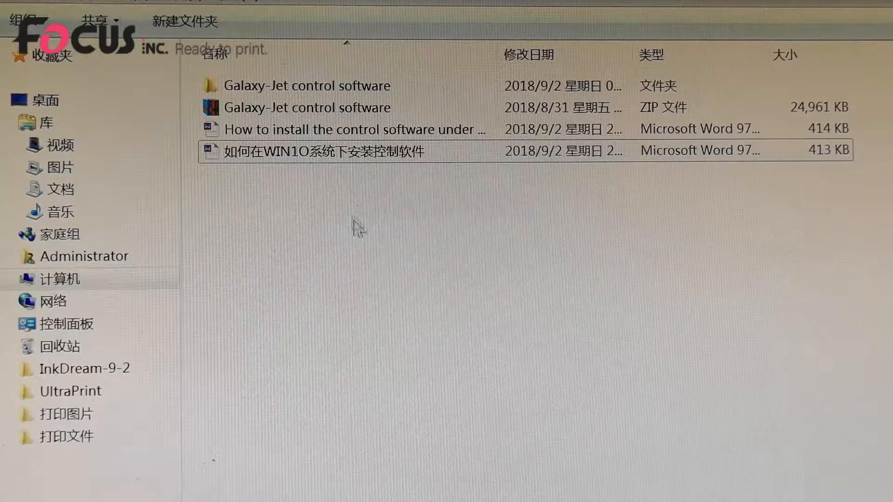
Select the file 'How to install the control software under WIN10 system' in the Galaxy-Jet folder.
{"action": "left_click", "coordinate": [339, 130]}
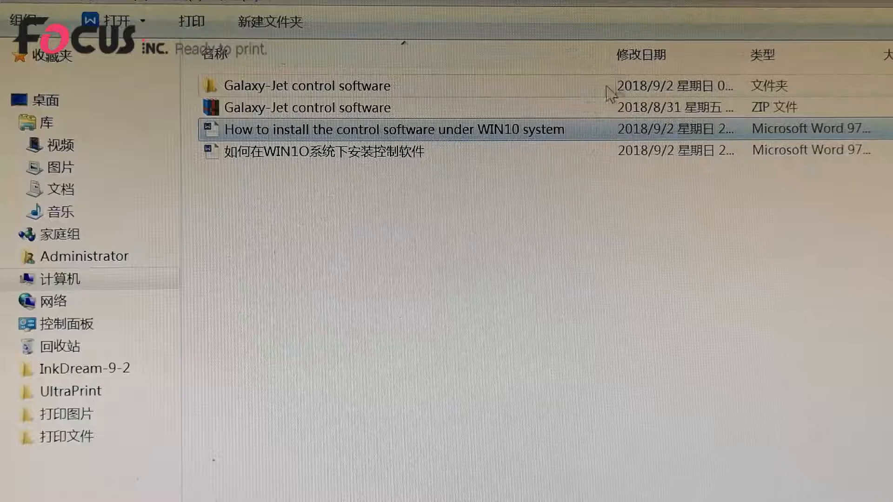
Open the English WIN10 guide in WPS Writer and scroll to the Windows 10 Settings screenshot.
{"action": "double_click", "coordinate": [391, 129]}
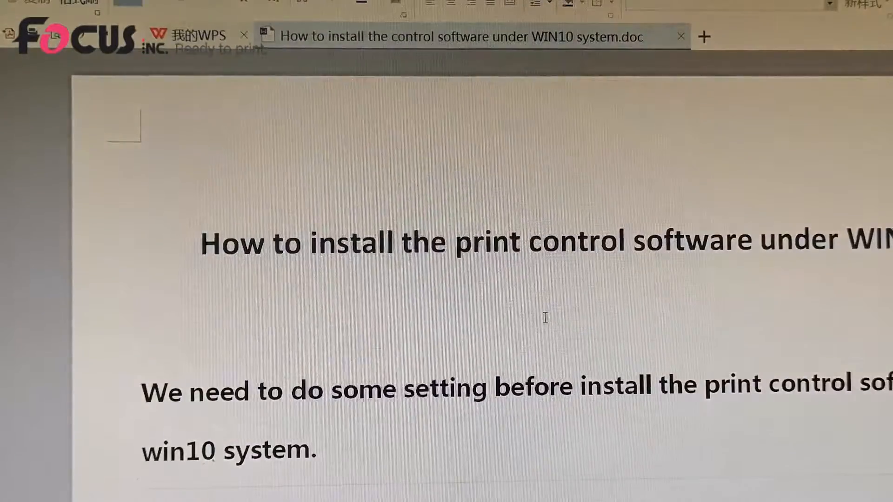
{"action": "scroll", "scroll_direction": "down", "scroll_amount": 3}
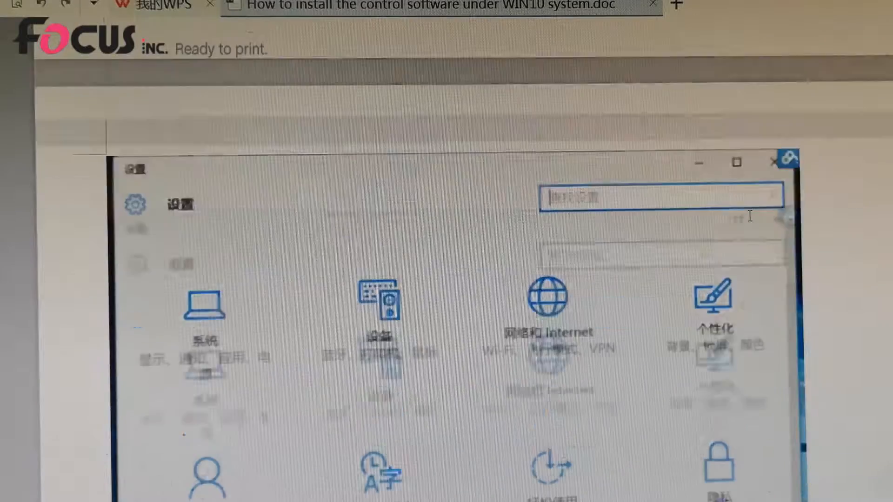
{"action": "scroll", "scroll_direction": "down", "scroll_amount": 3}
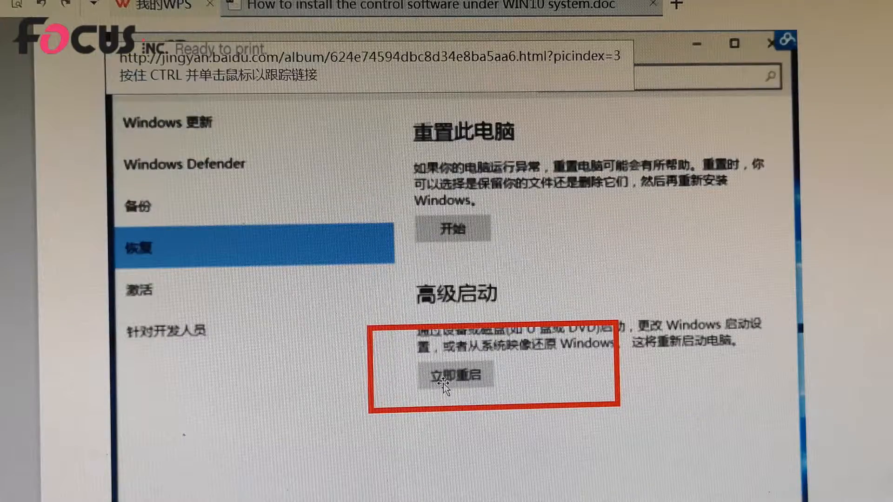
{"action": "left_click", "coordinate": [452, 379]}
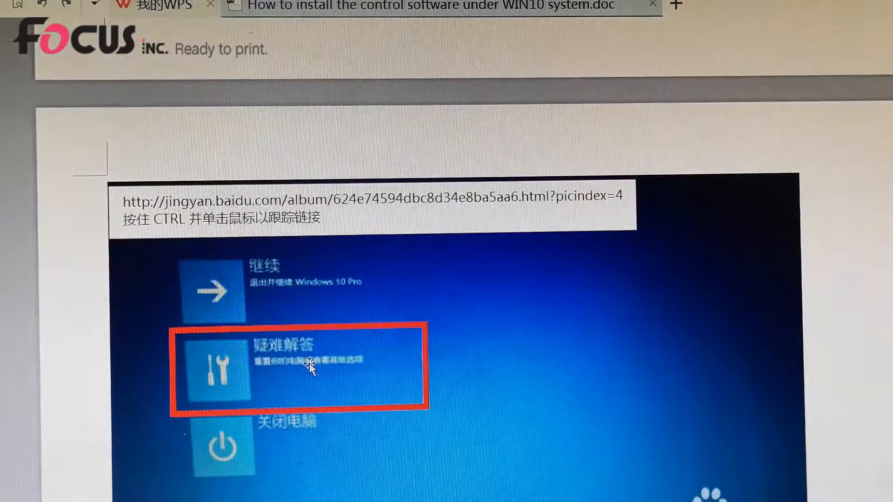
{"action": "scroll", "scroll_direction": "down", "scroll_amount": 3}
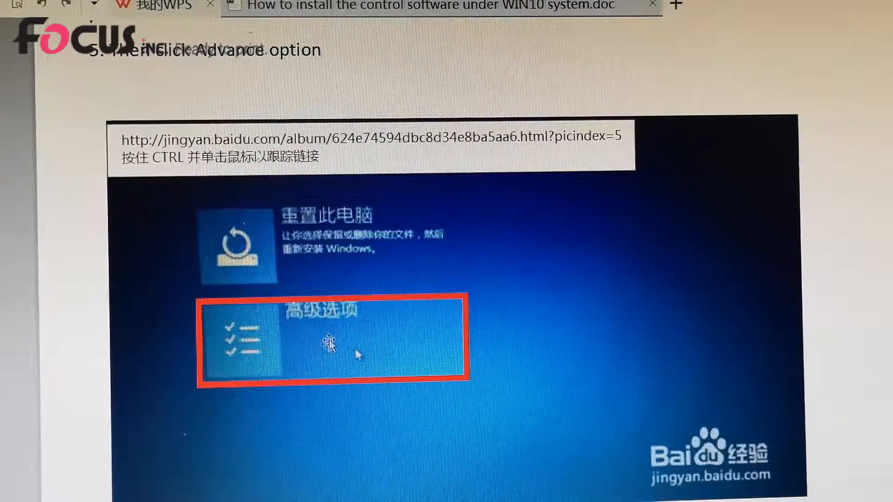
{"action": "scroll", "scroll_direction": "down", "scroll_amount": 3}
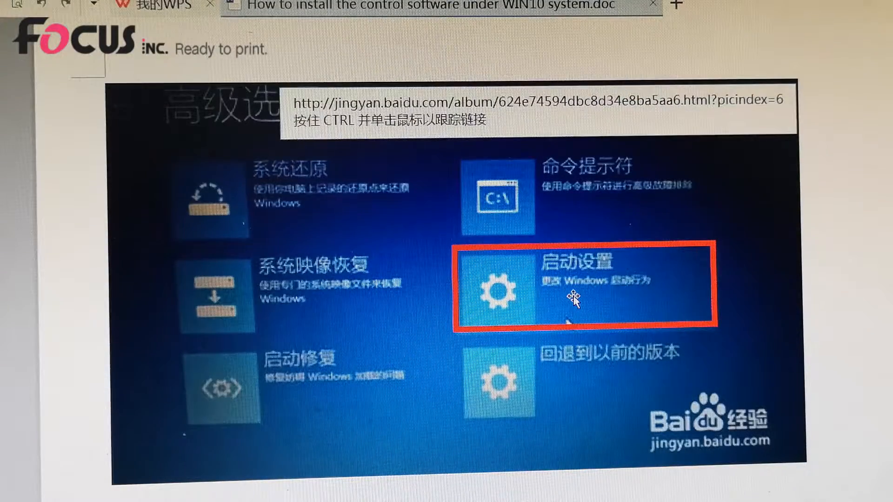
{"action": "scroll", "scroll_direction": "down", "scroll_amount": 3}
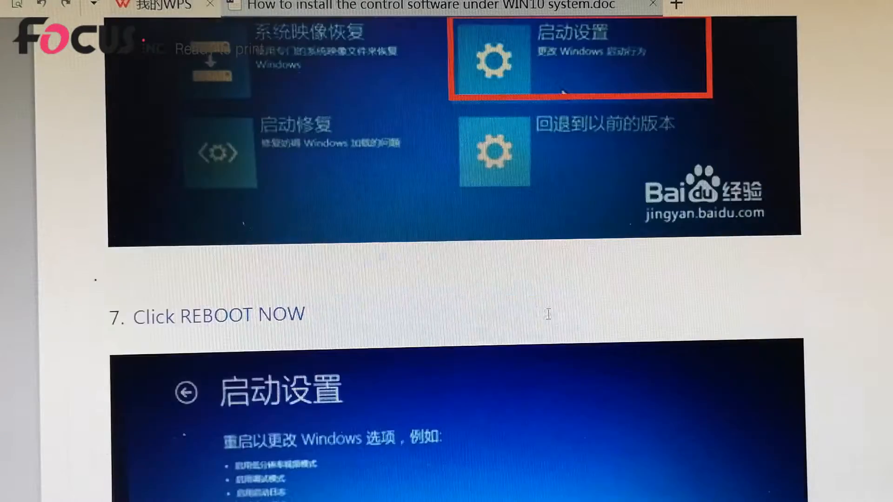
{"action": "scroll", "scroll_direction": "down", "scroll_amount": 3}
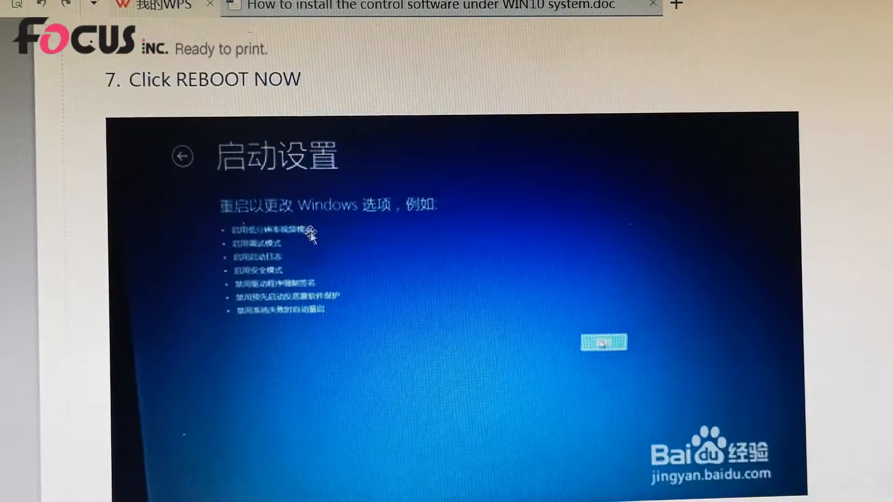
{"action": "mouse_move", "coordinate": [603, 357]}
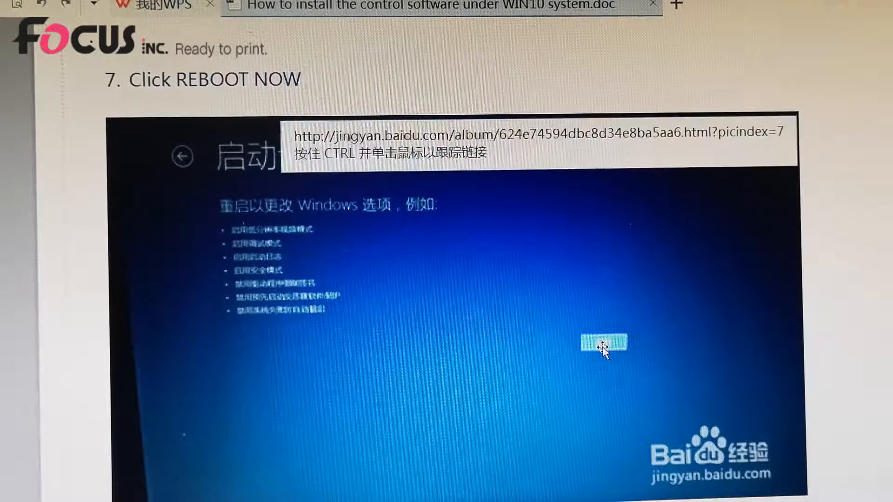
{"action": "scroll", "scroll_direction": "down", "scroll_amount": 3}
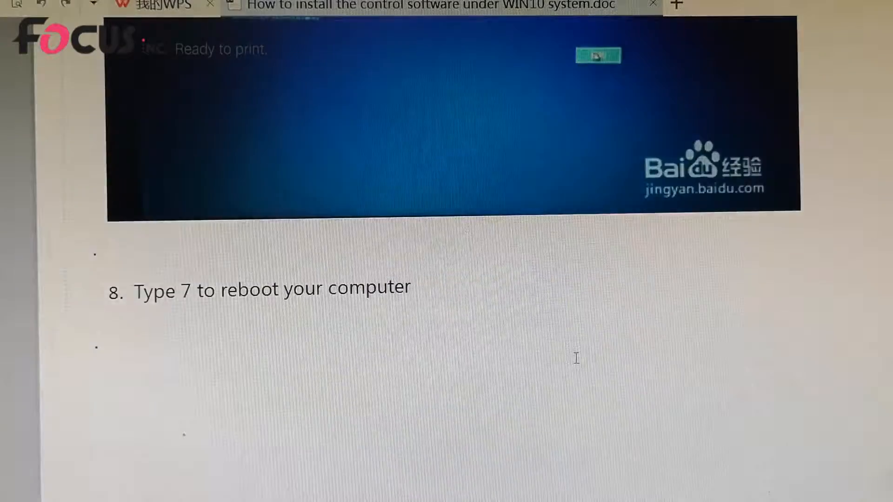
{"action": "scroll", "scroll_direction": "down", "scroll_amount": 3}
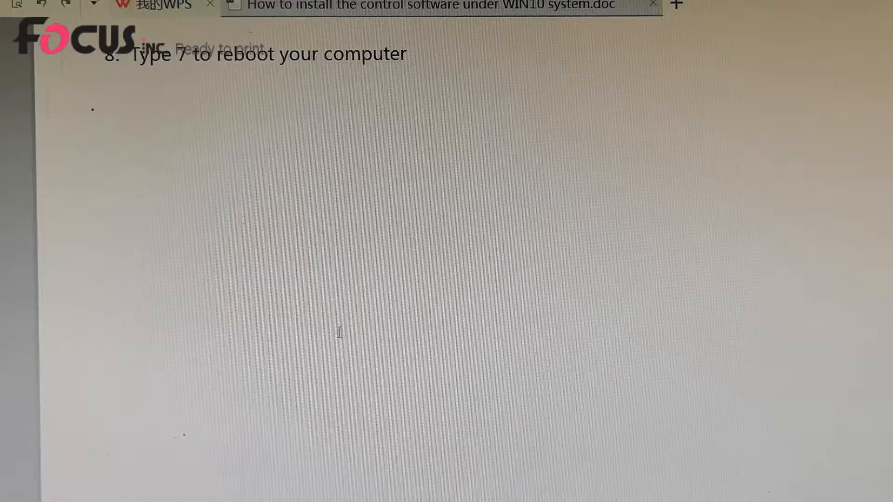